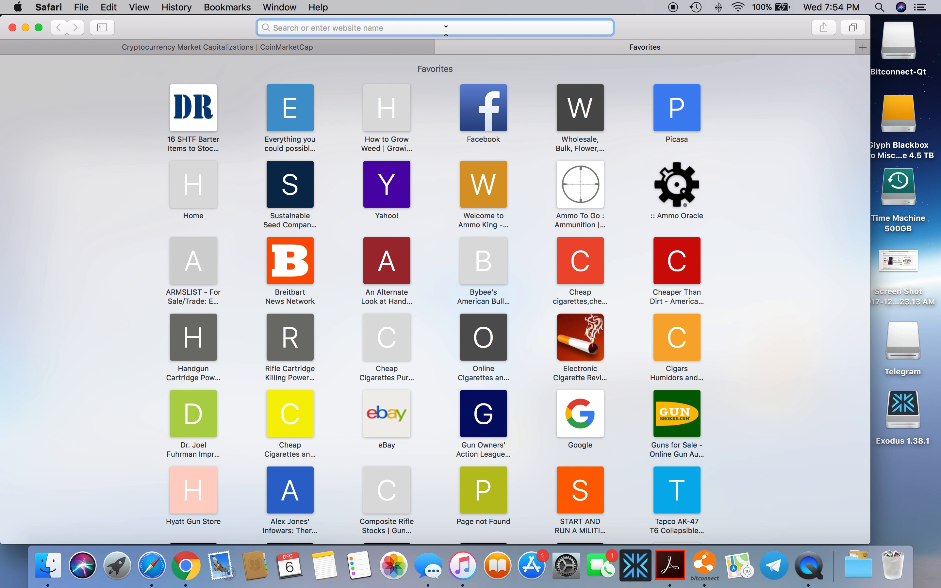
Enter 'laser online' in the address bar, fix the 'oinline' typo, and run the Google search
text(laser o)
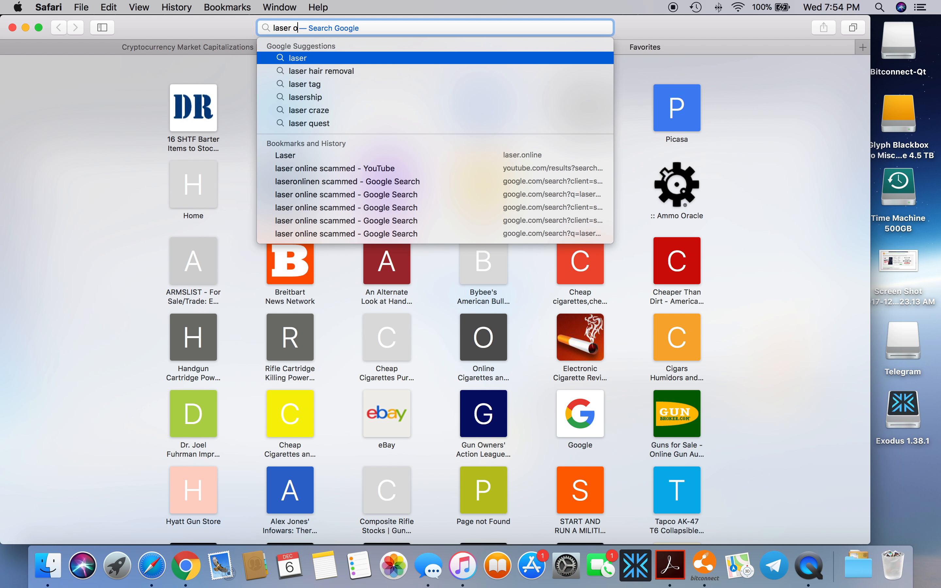
text(inline)
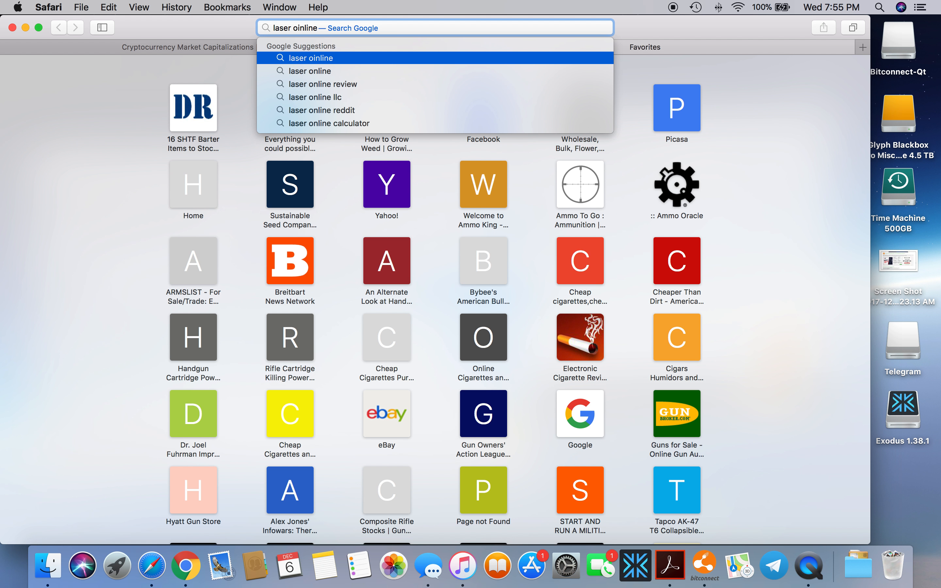
key(Backspace)
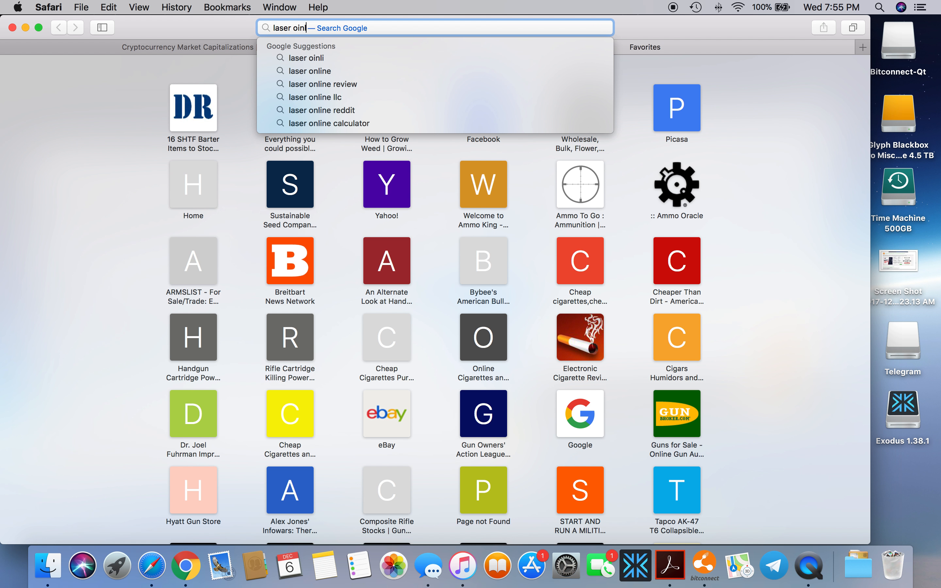
key(Backspace)
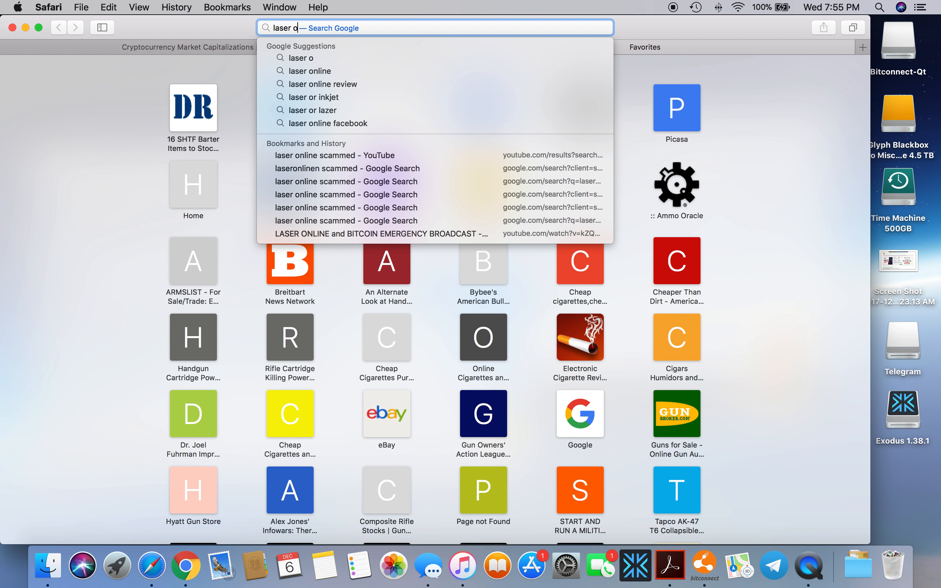
click(312, 70)
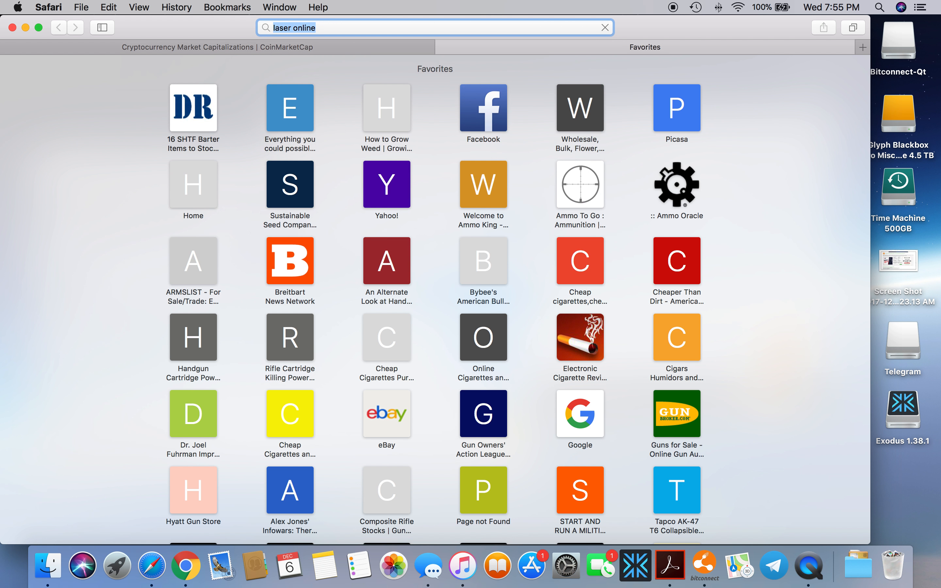
key(Return)
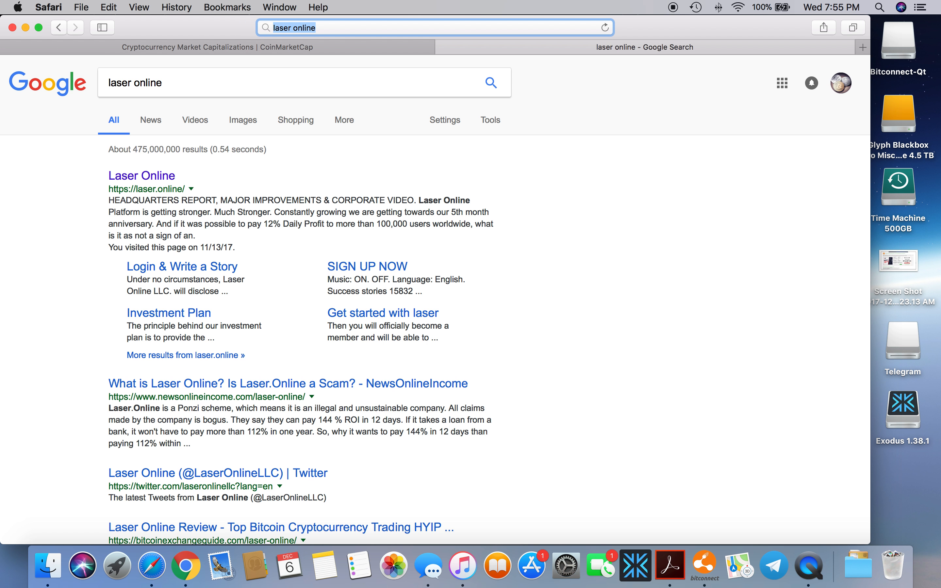
Follow the first Laser Online result, landing on bitconnect.co showing BCC at $380.3426
click(142, 175)
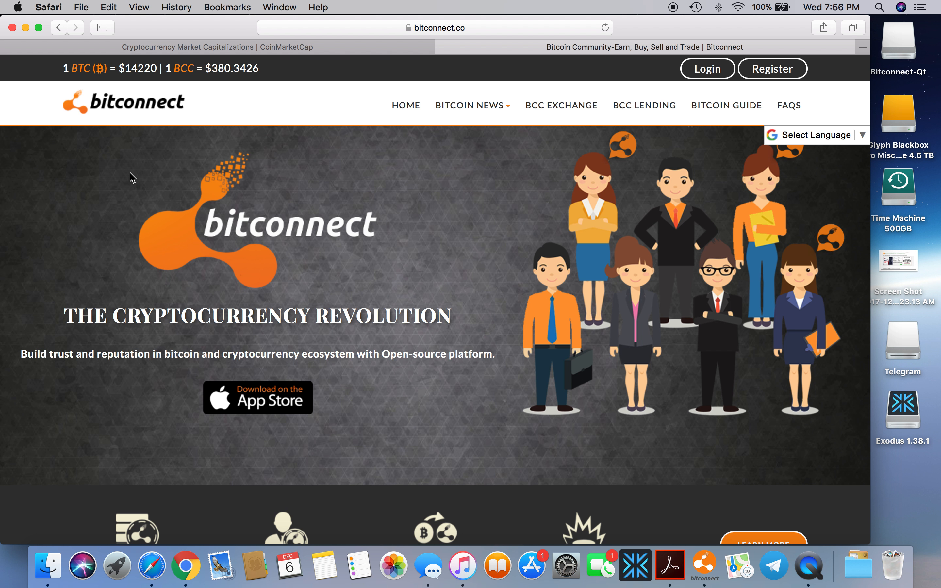
scroll(down, 3)
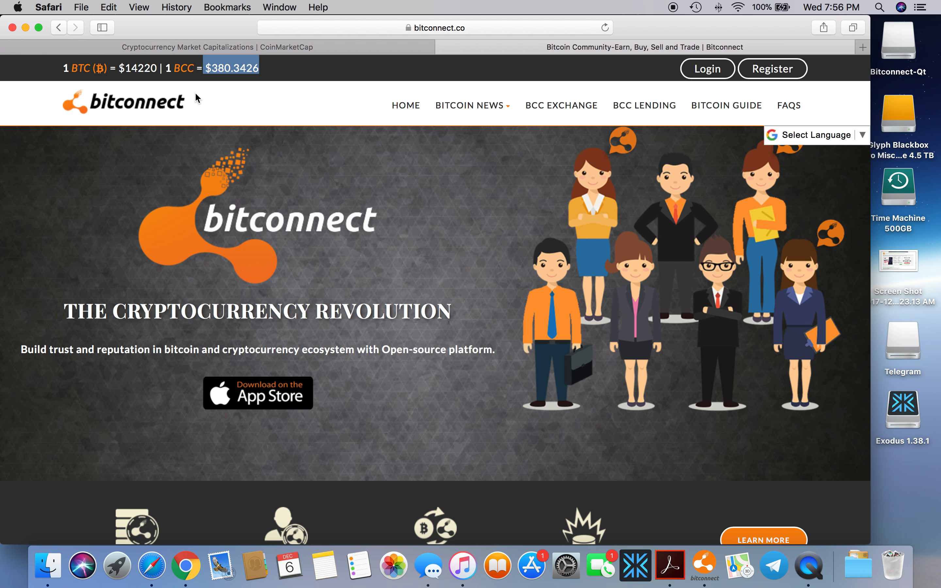
click(216, 47)
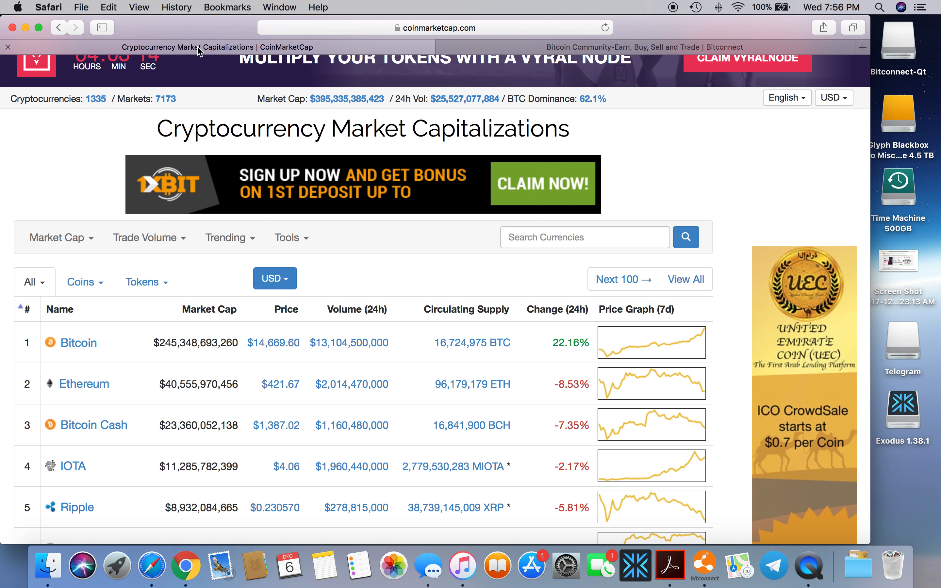
scroll(down, 3)
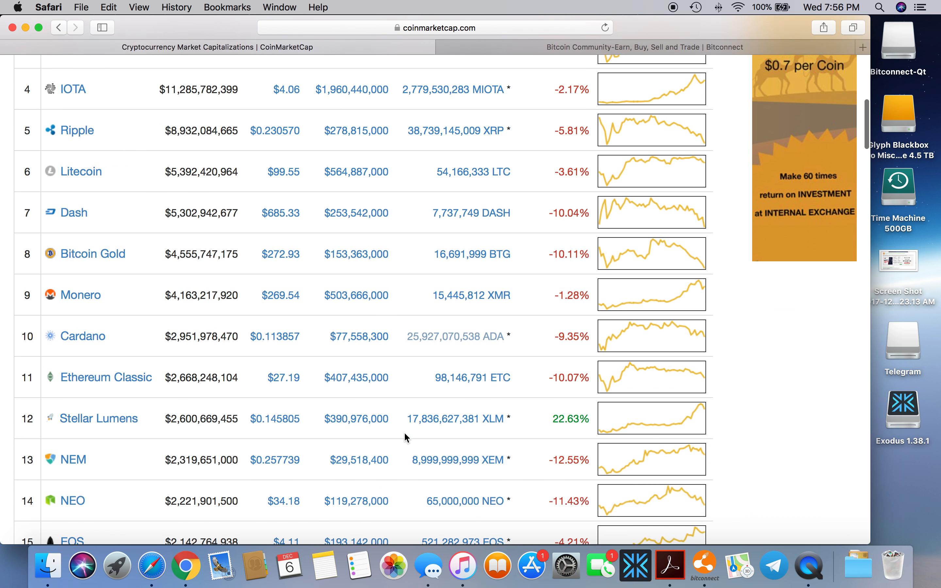
scroll(down, 3)
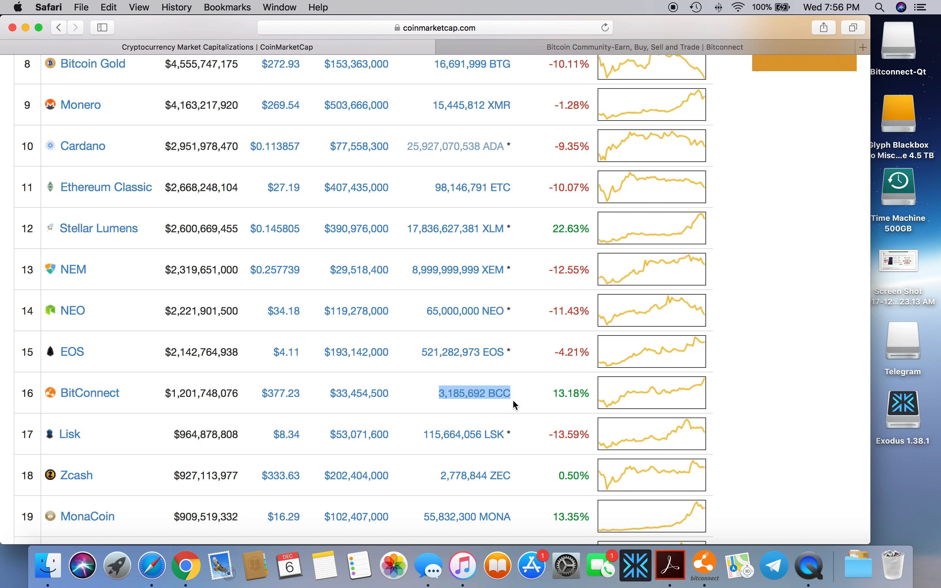
mouse_move(225, 164)
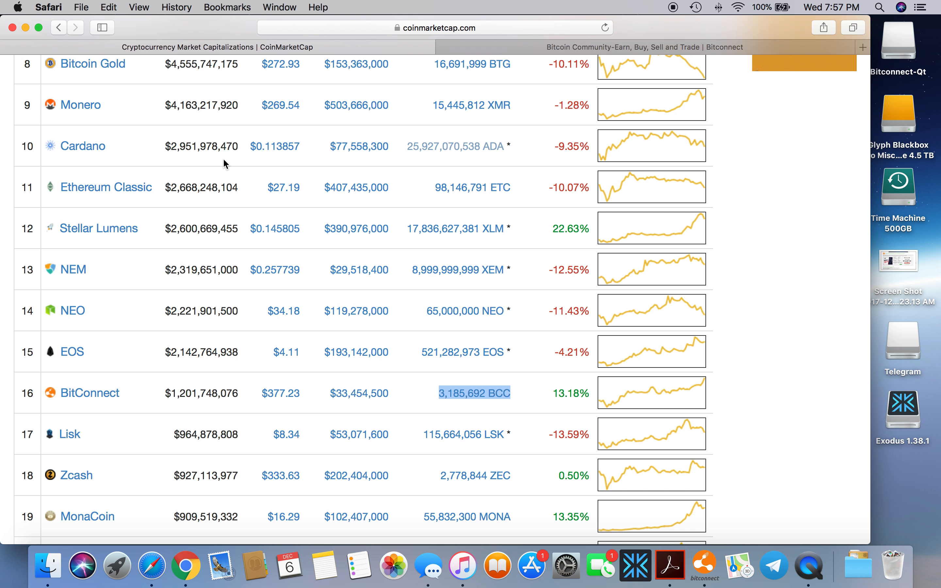
mouse_move(126, 179)
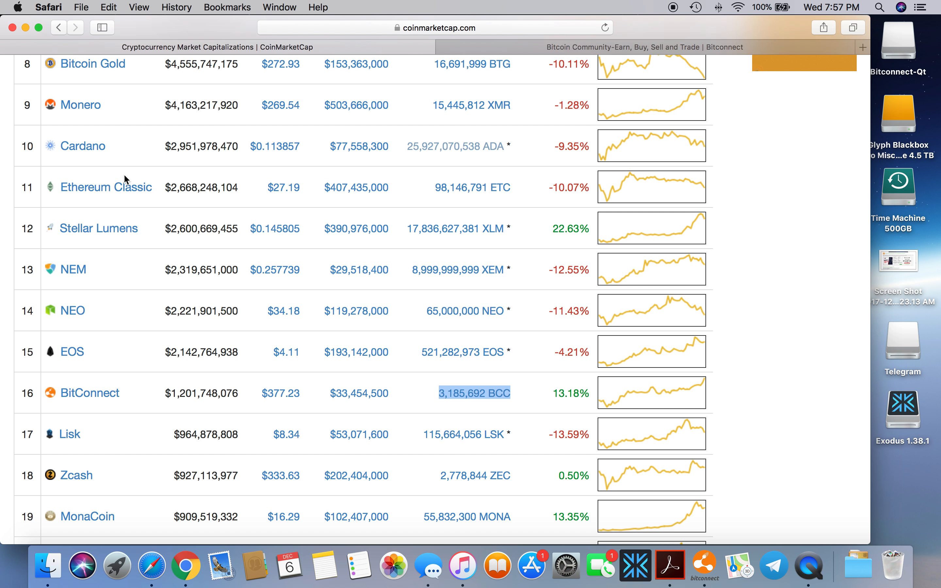
mouse_move(298, 335)
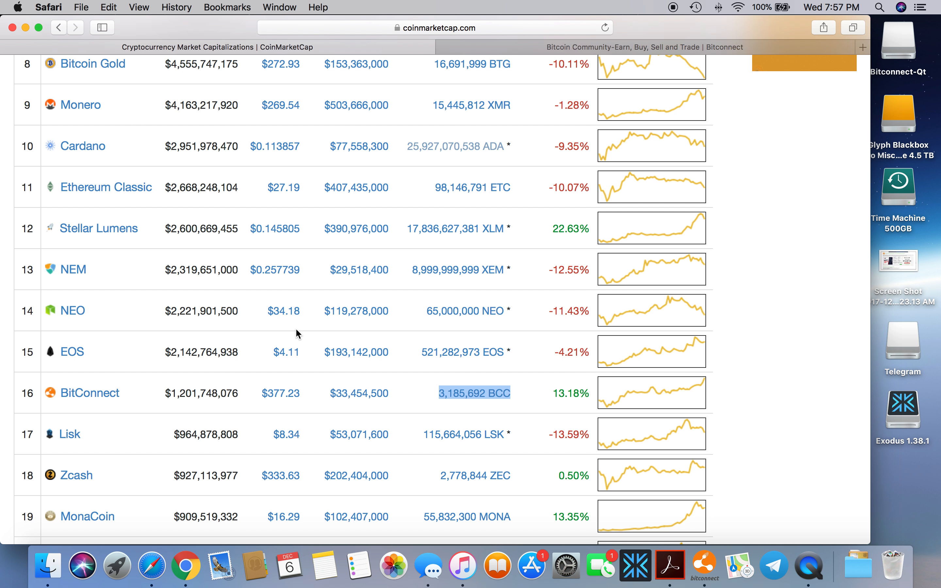
scroll(up, 3)
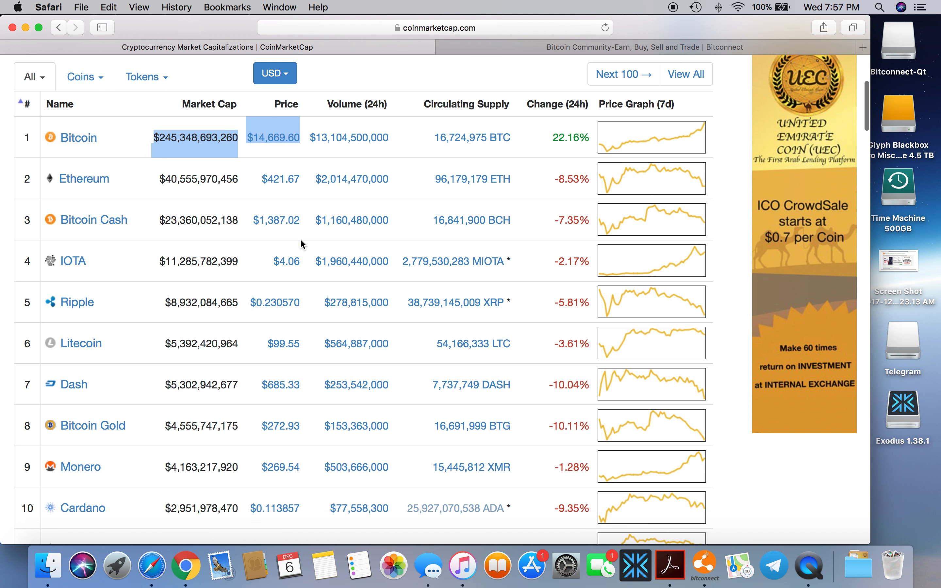
scroll(down, 3)
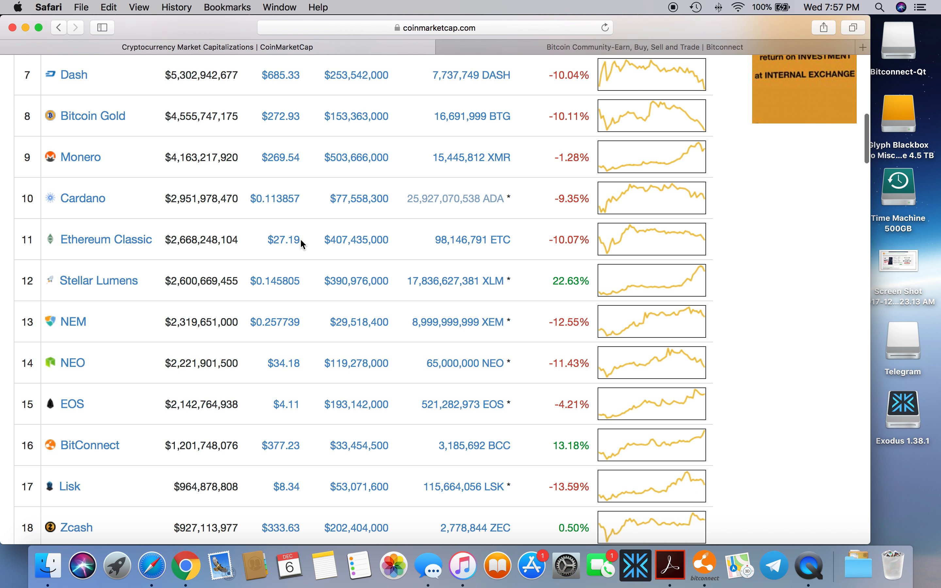
scroll(down, 3)
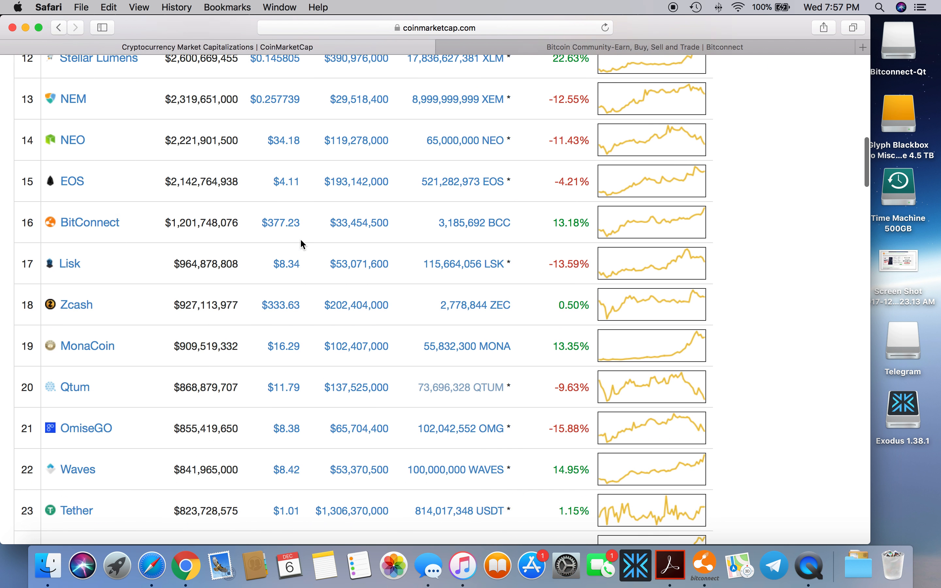
scroll(down, 3)
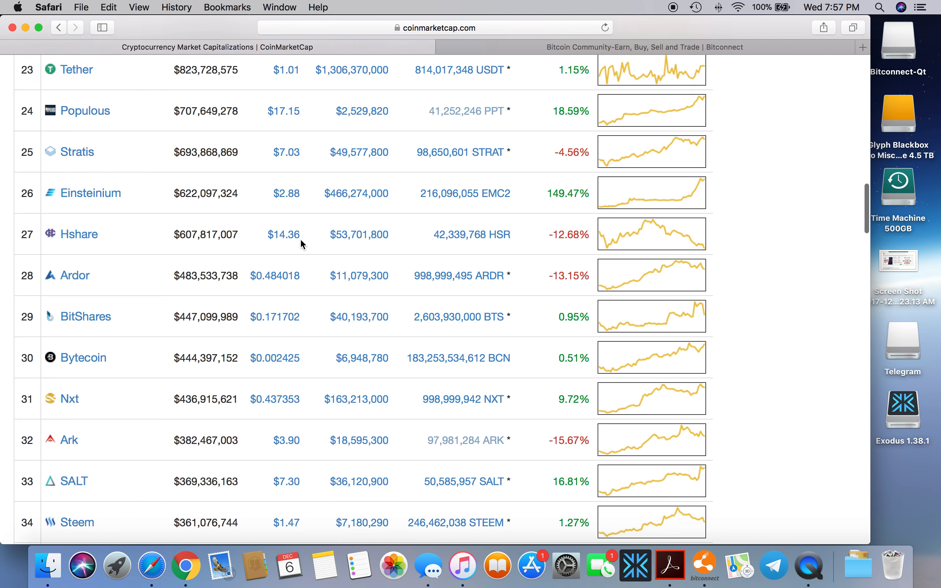
scroll(up, 3)
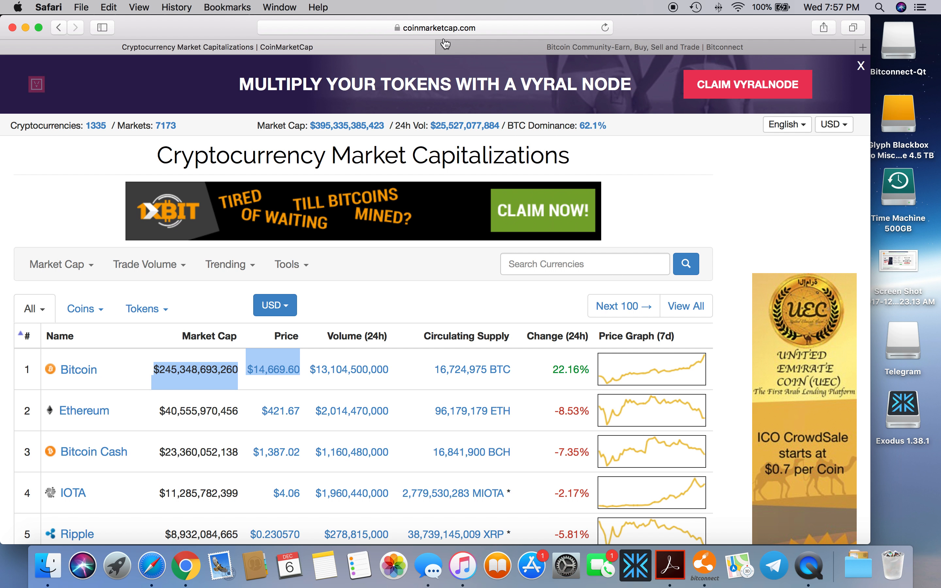
click(626, 47)
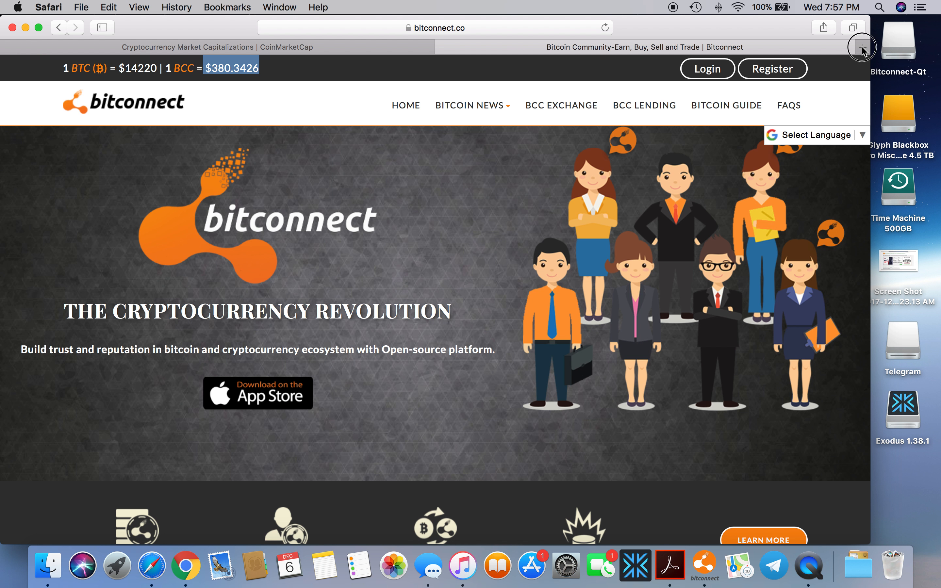
In a new tab, search 'laser online' again from the address bar
click(863, 47)
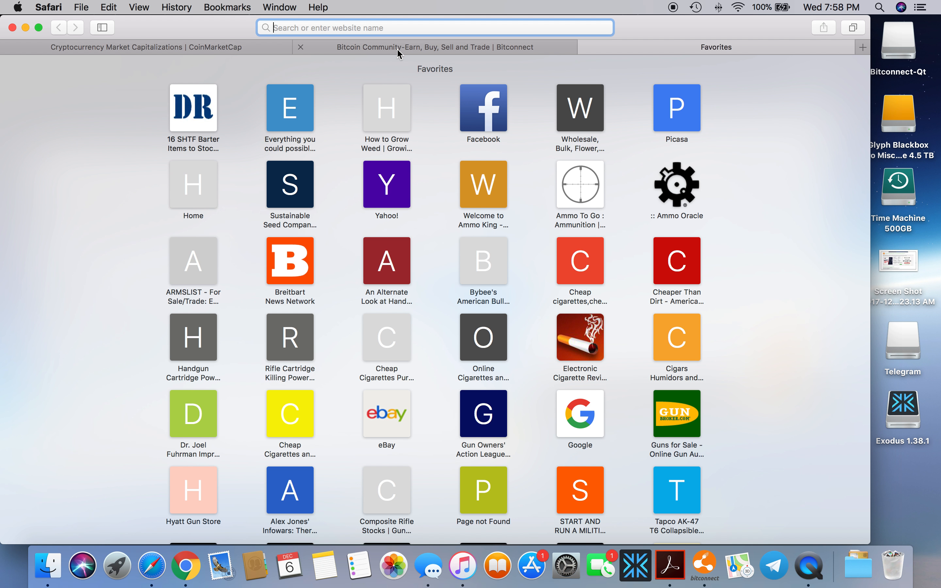
text(laser on)
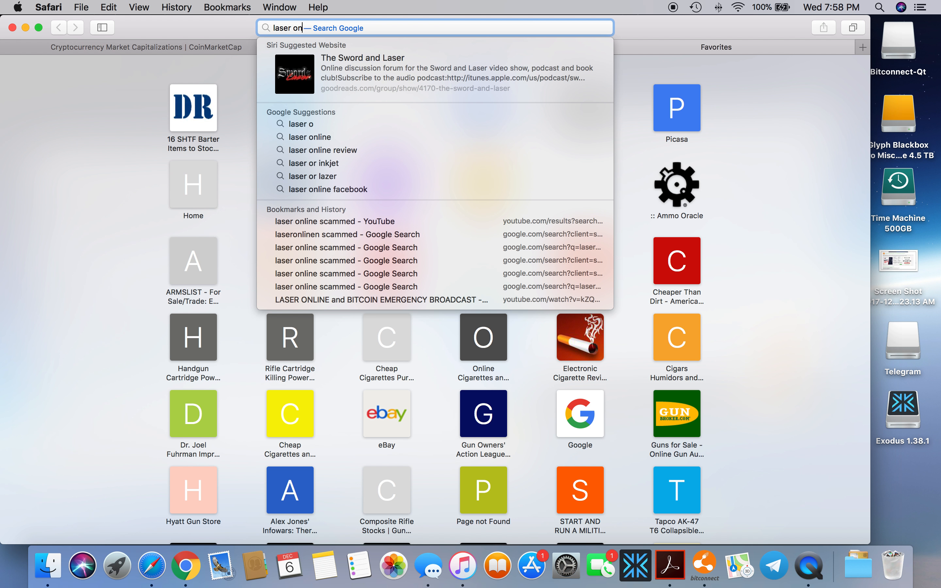
text(line)
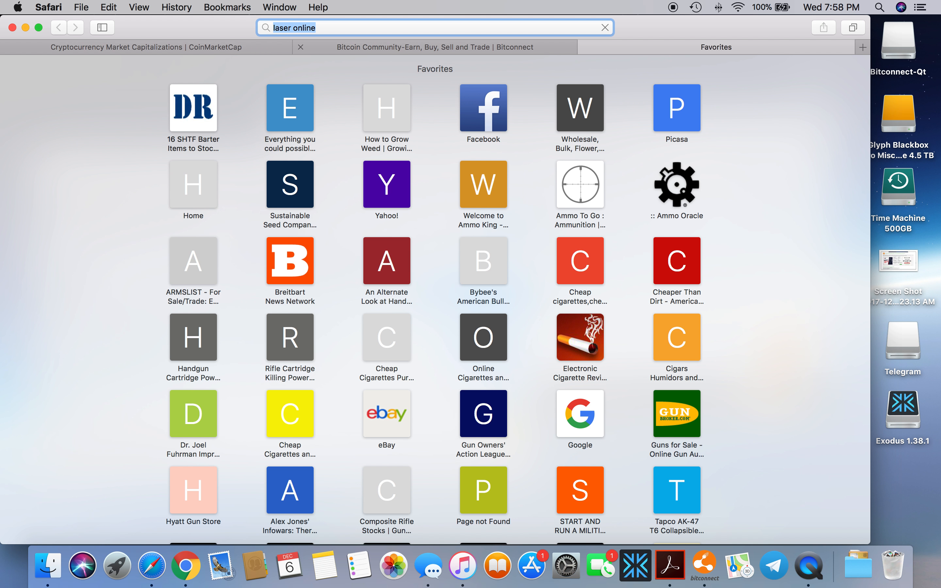
key(Return)
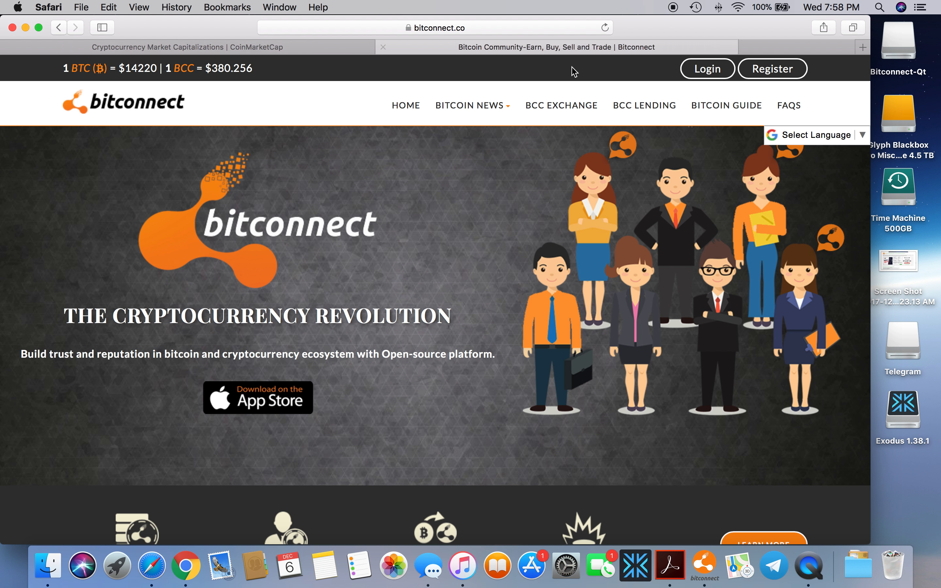
mouse_move(443, 52)
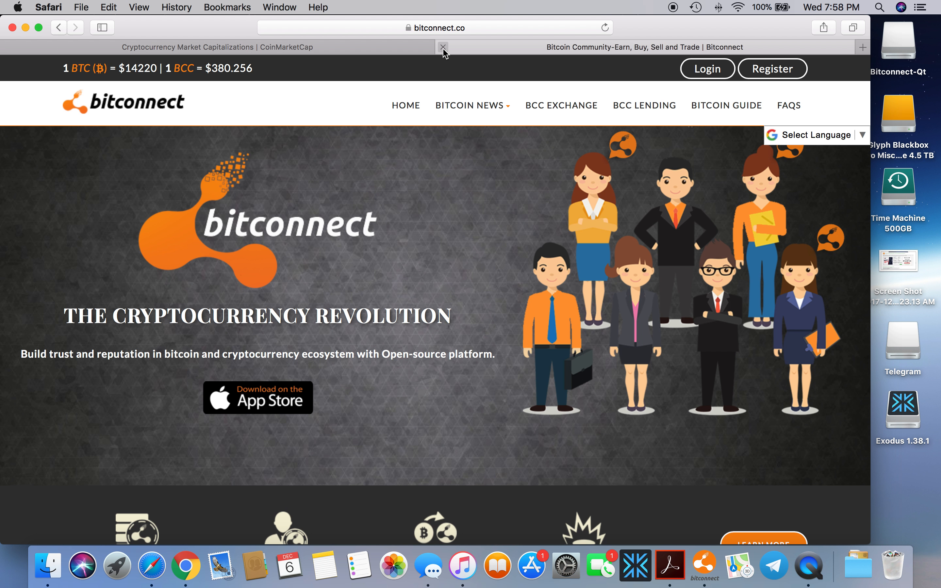
mouse_move(444, 47)
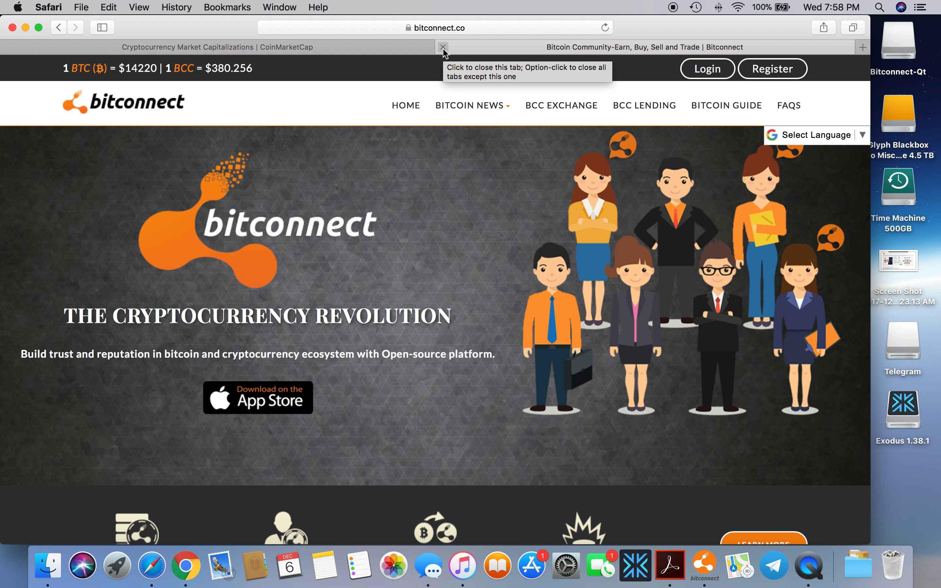
mouse_move(444, 51)
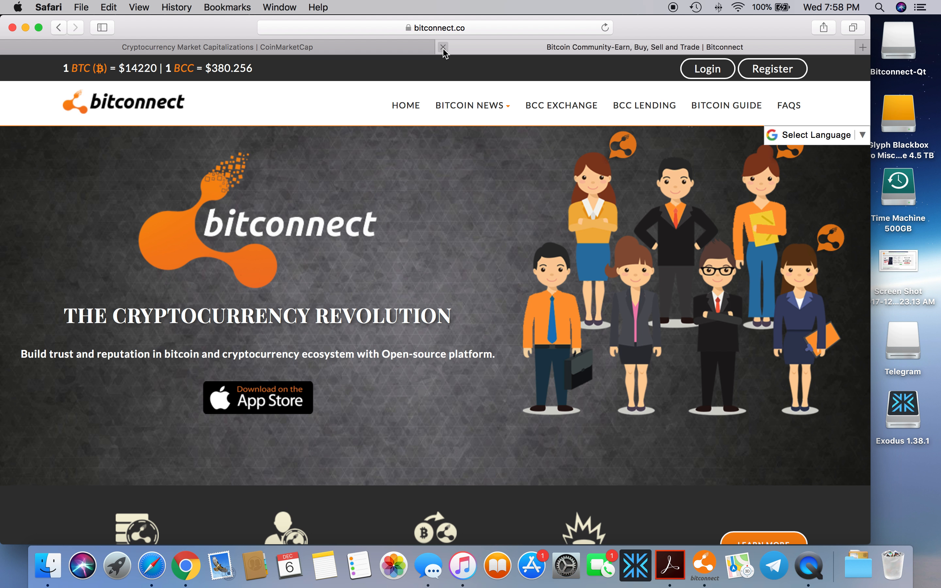